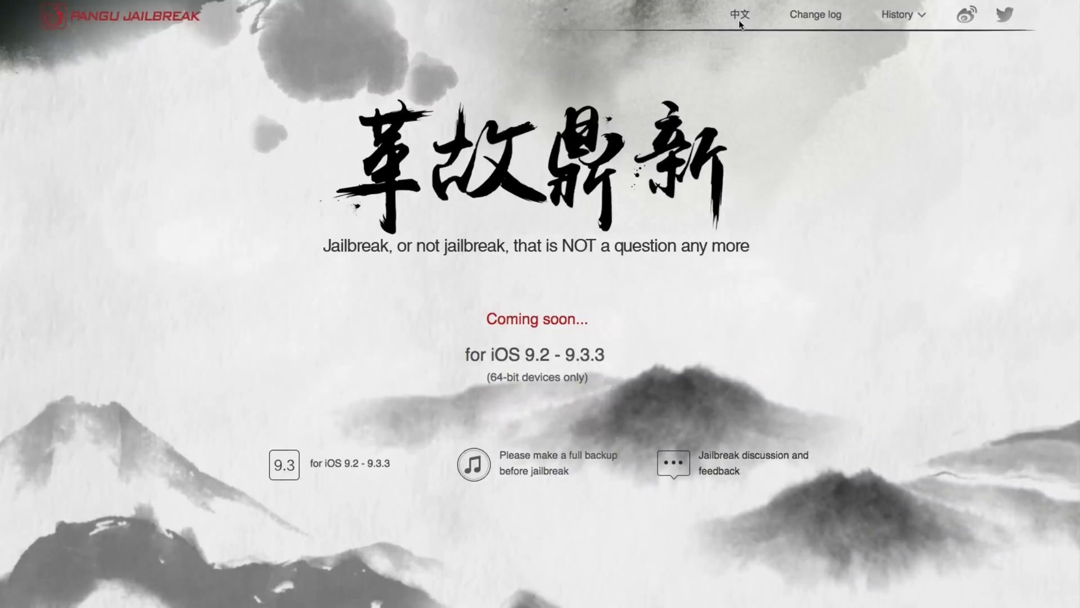
# Confirm today's iTunes backup of the iPhone SE is saved on this computer
pyautogui.click(739, 15)
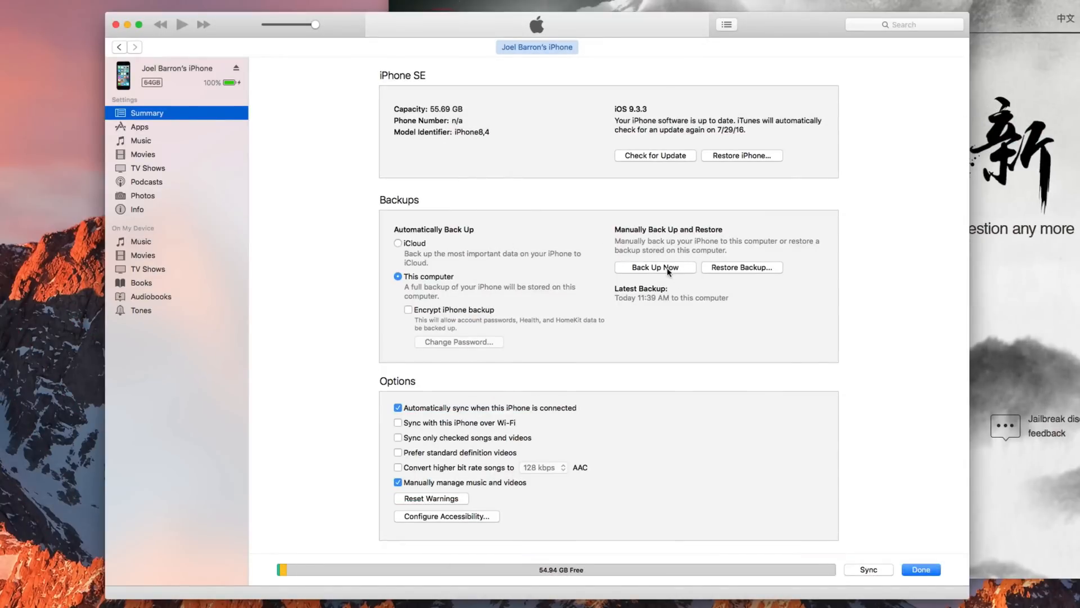
pyautogui.moveTo(530, 219)
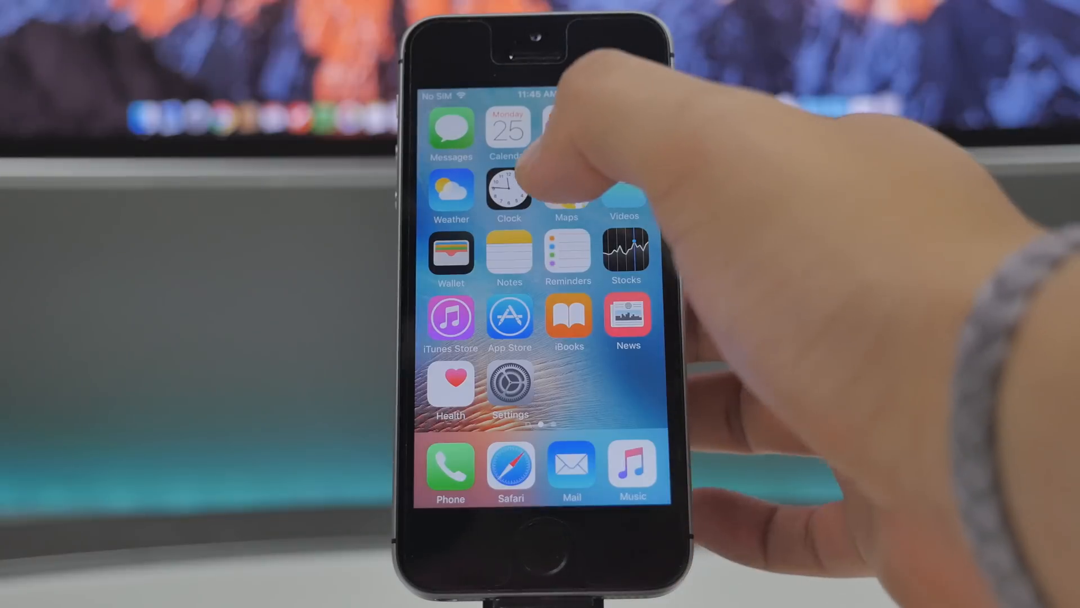
# Install TTJailbreak from the BirdFlight page using the Notes link in Safari
pyautogui.click(509, 252)
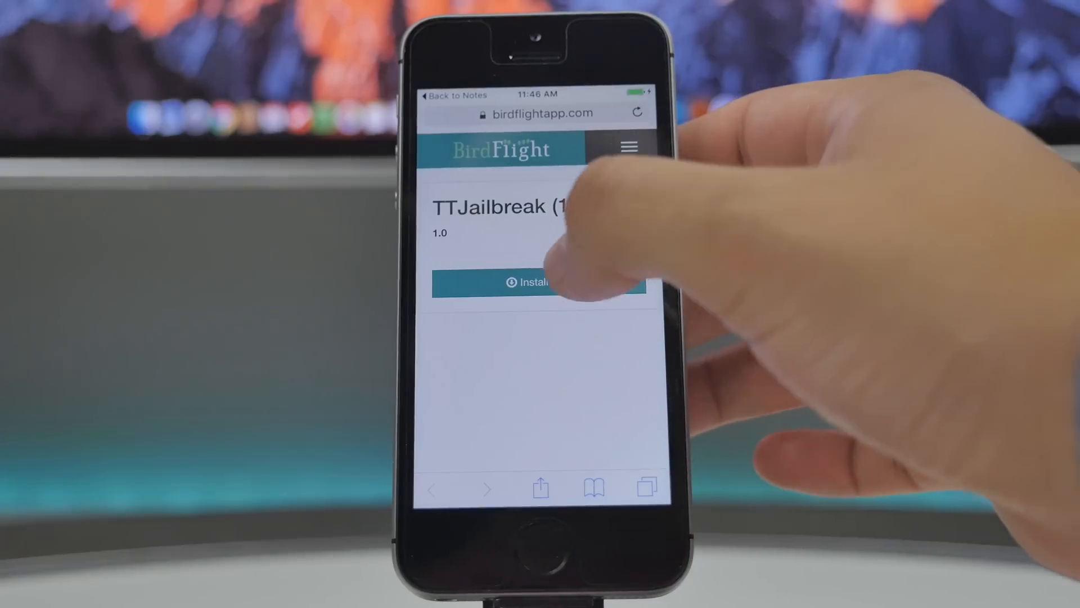
pyautogui.click(540, 282)
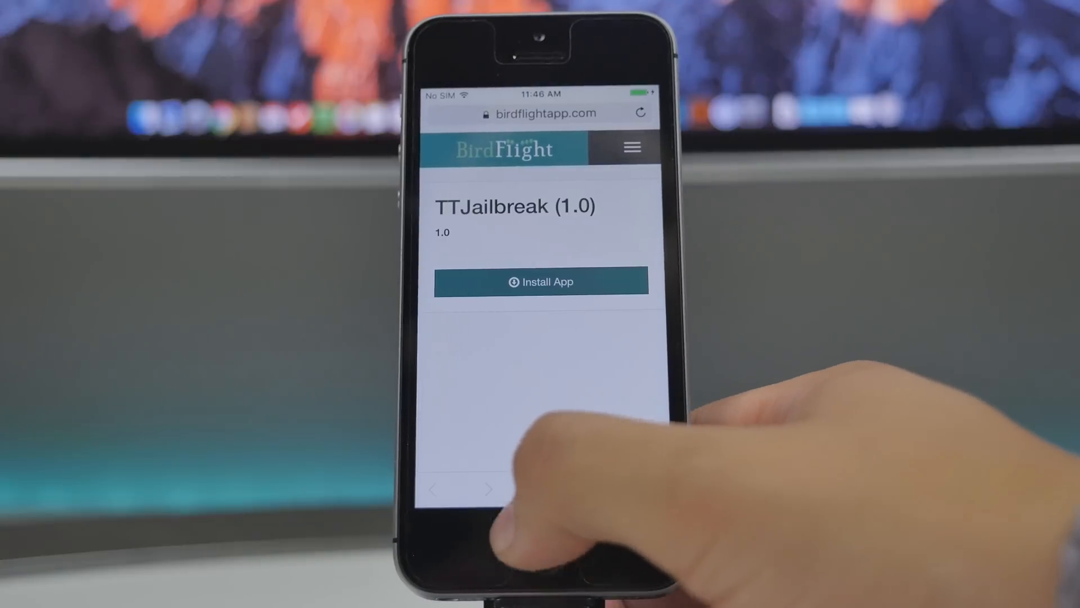
pyautogui.click(540, 282)
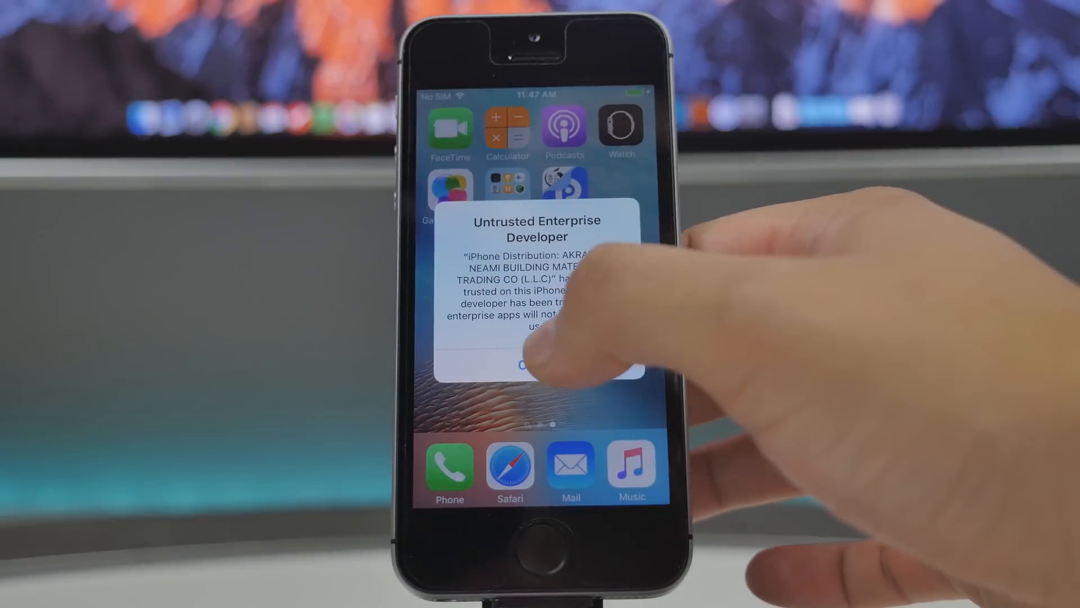
# Trust the enterprise developer profile under Settings > General > Device Management
pyautogui.click(538, 364)
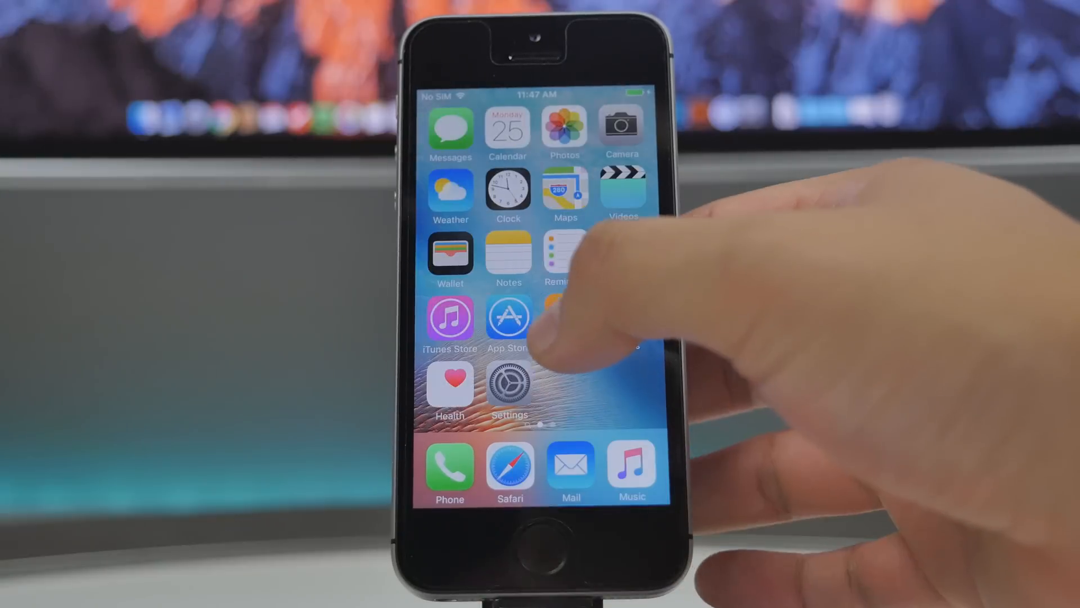
pyautogui.click(509, 393)
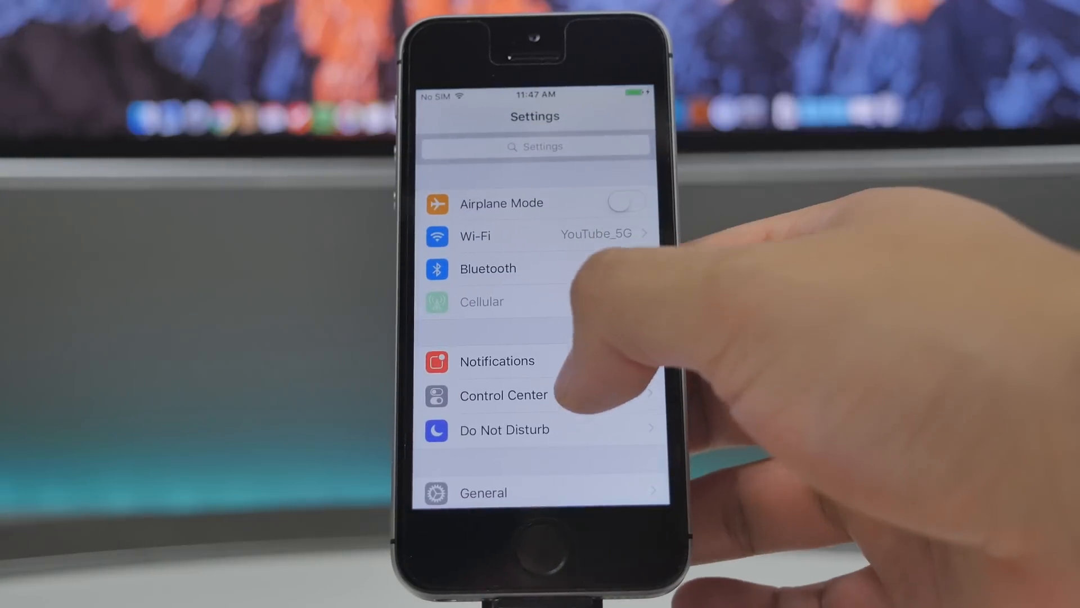
pyautogui.click(483, 492)
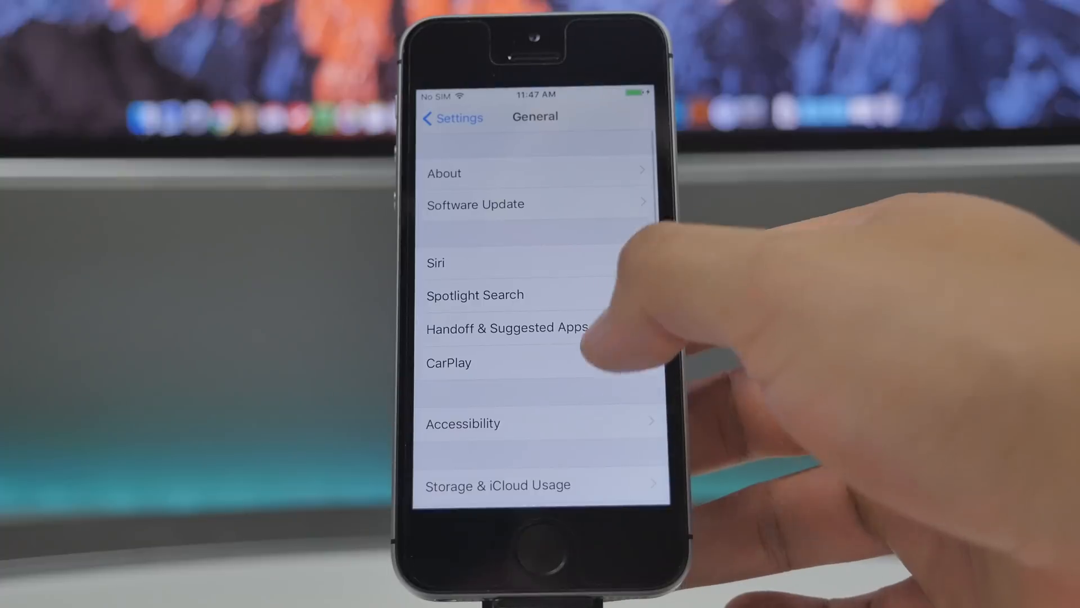
pyautogui.scroll(-3)
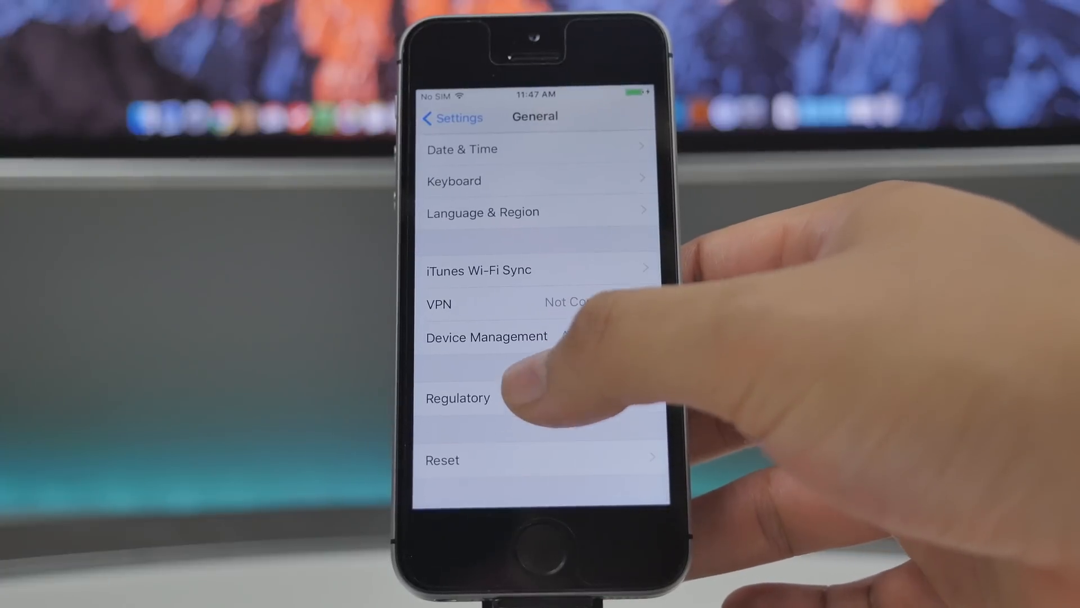
pyautogui.click(487, 337)
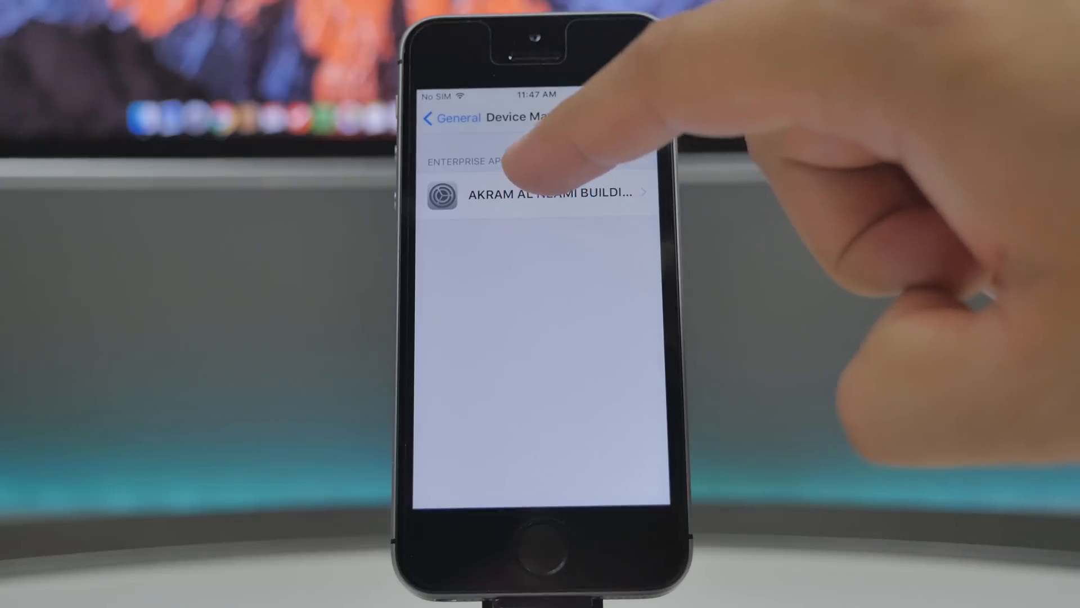
pyautogui.click(546, 194)
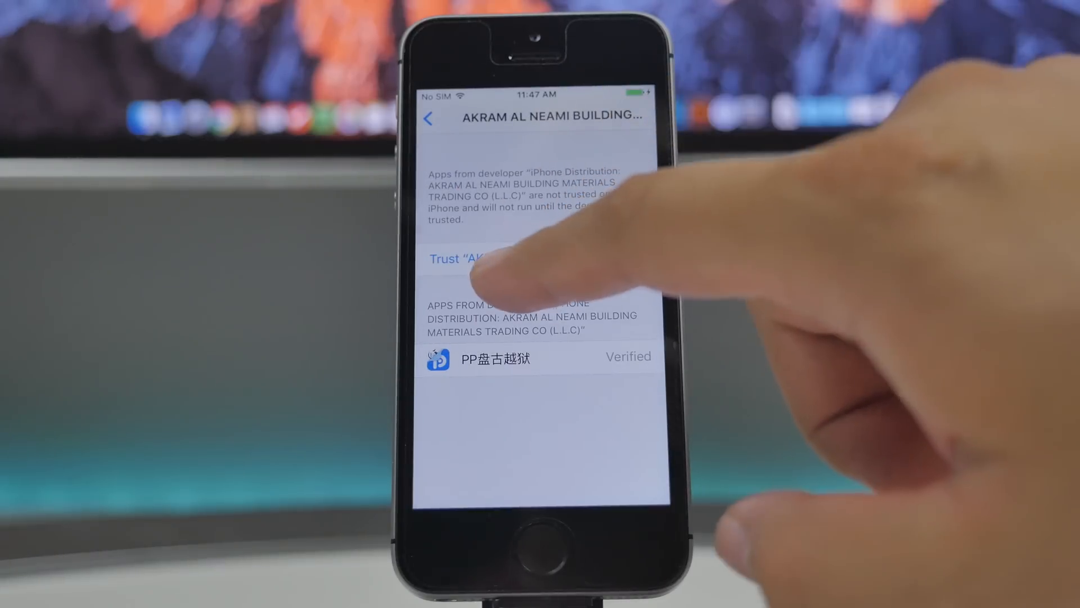
pyautogui.click(458, 258)
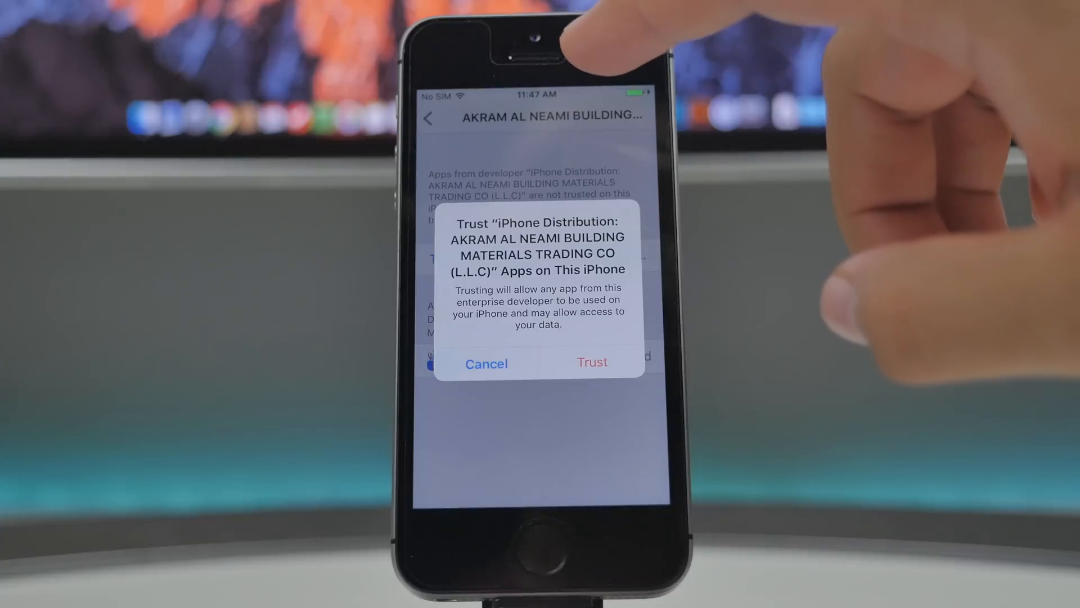
pyautogui.click(591, 362)
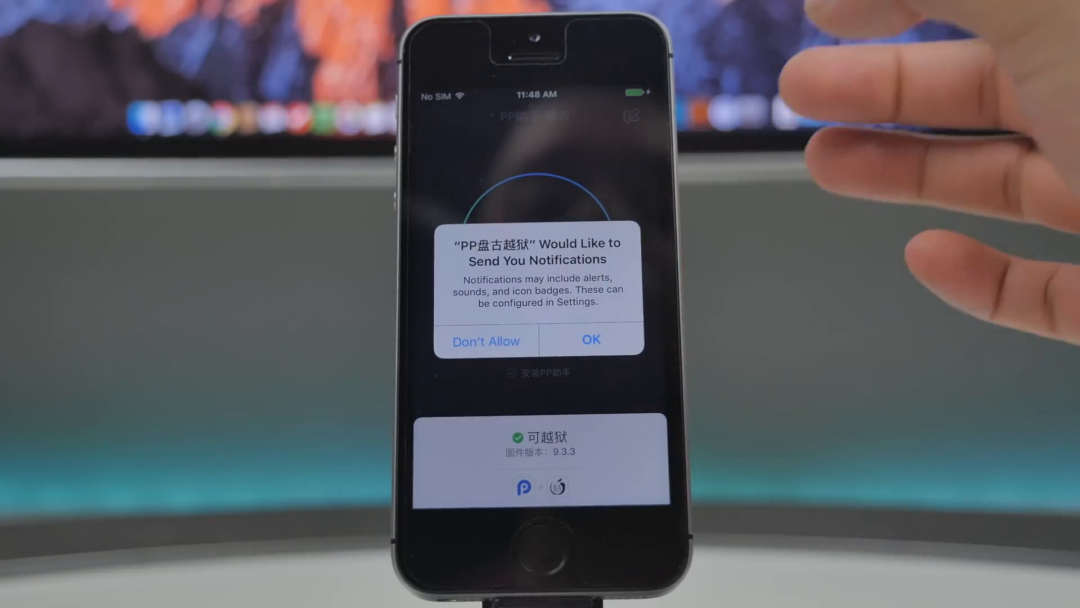
# Answer the notifications prompt and start the 一键越狱 one-tap jailbreak in PP Pangu
pyautogui.click(590, 339)
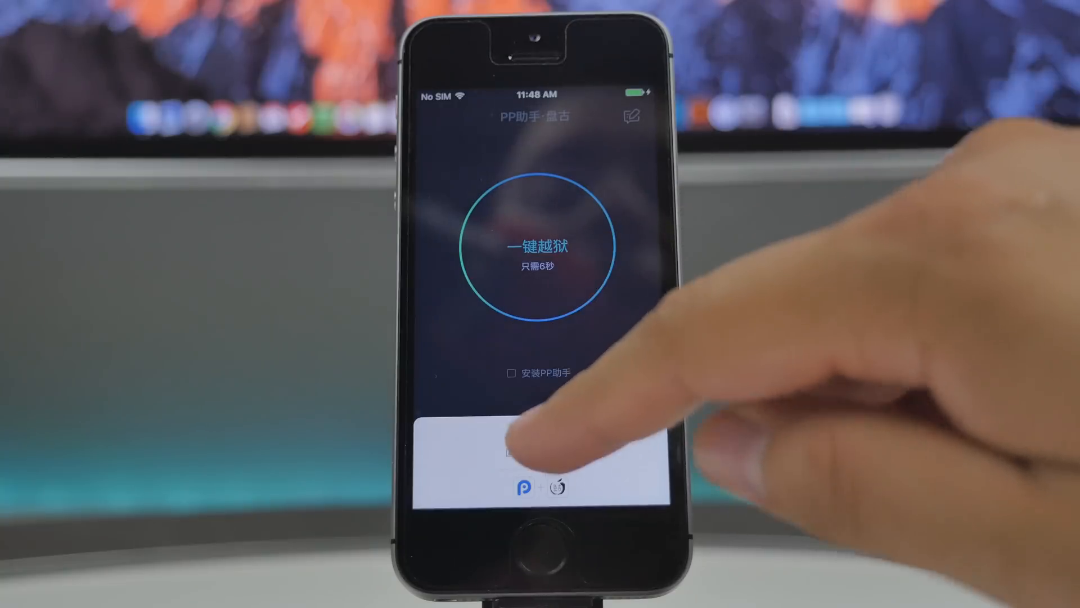
pyautogui.click(540, 246)
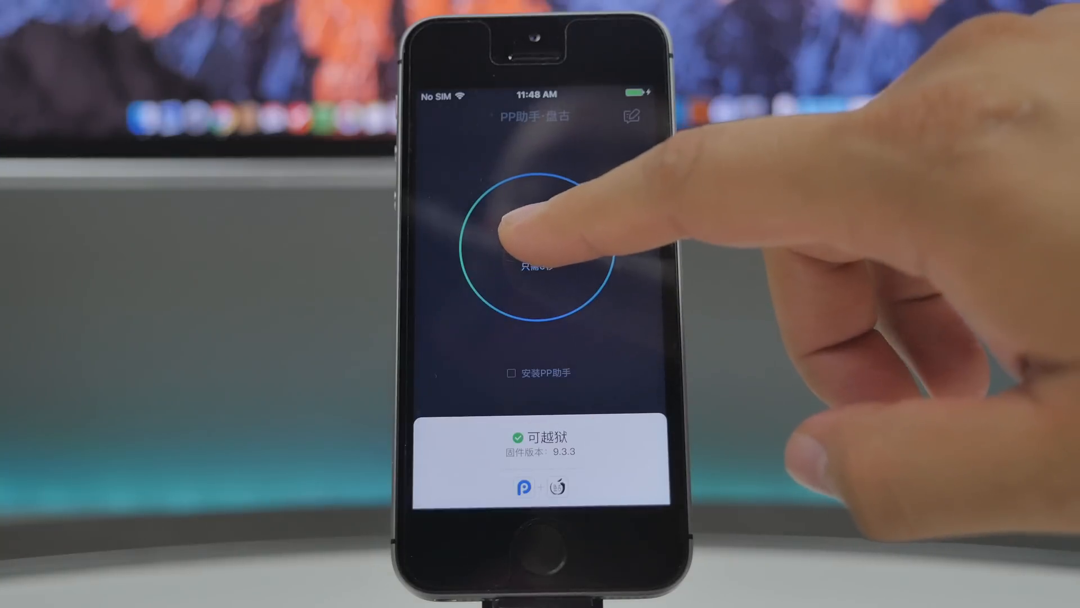
pyautogui.click(539, 255)
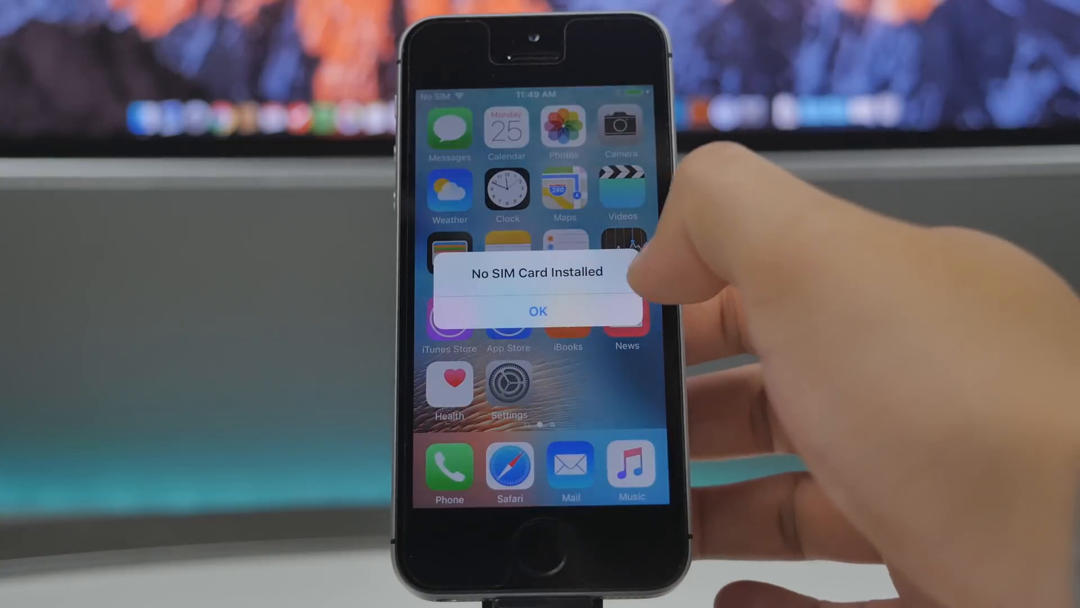
# Launch Cydia from the second home page and search for 'Apple file'
pyautogui.click(537, 311)
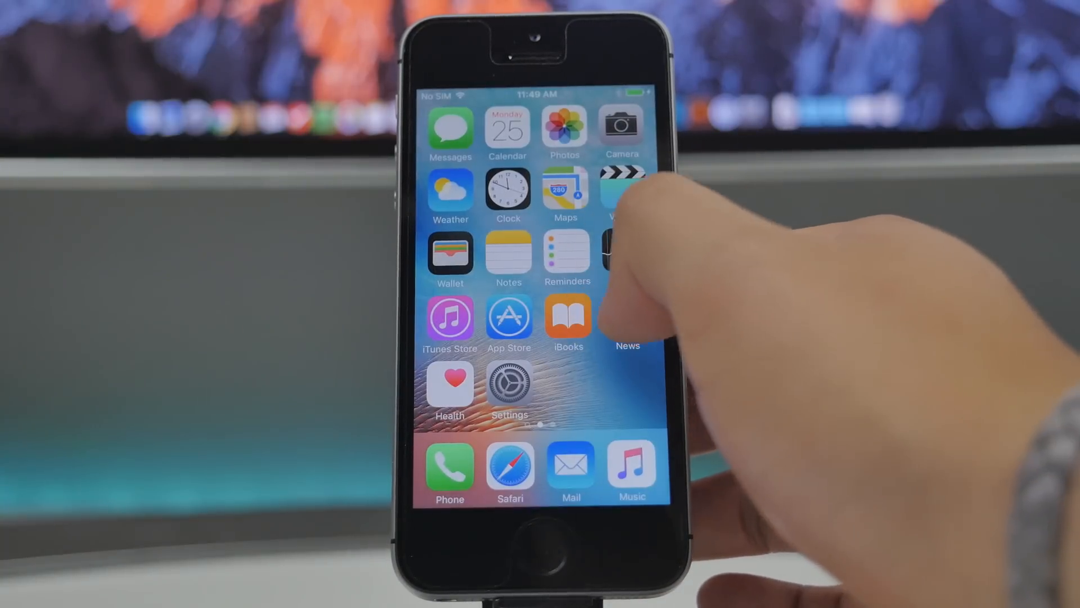
pyautogui.hscroll(-3)
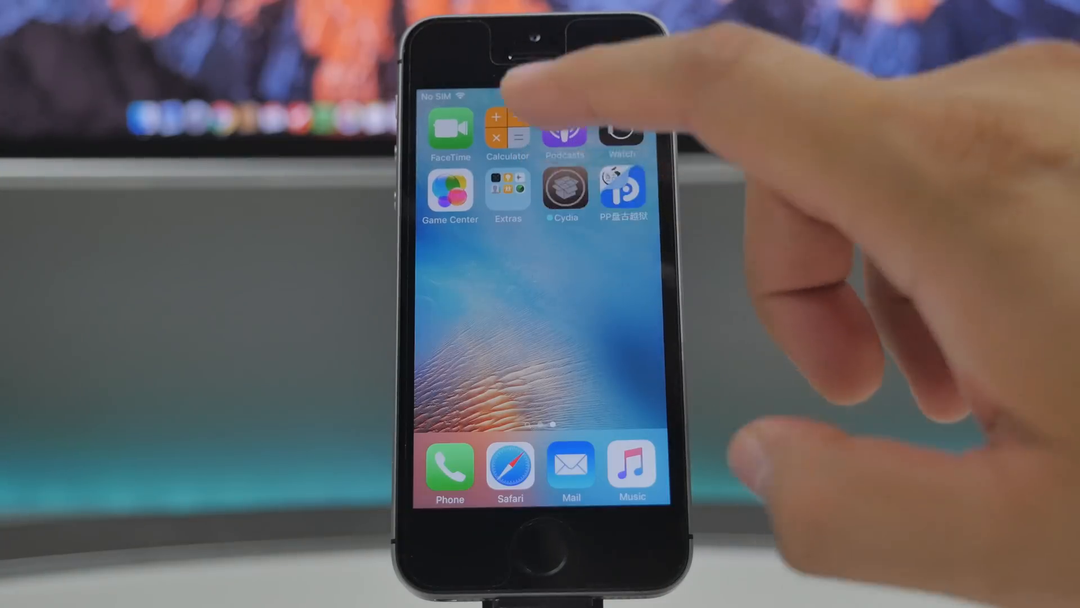
pyautogui.click(565, 190)
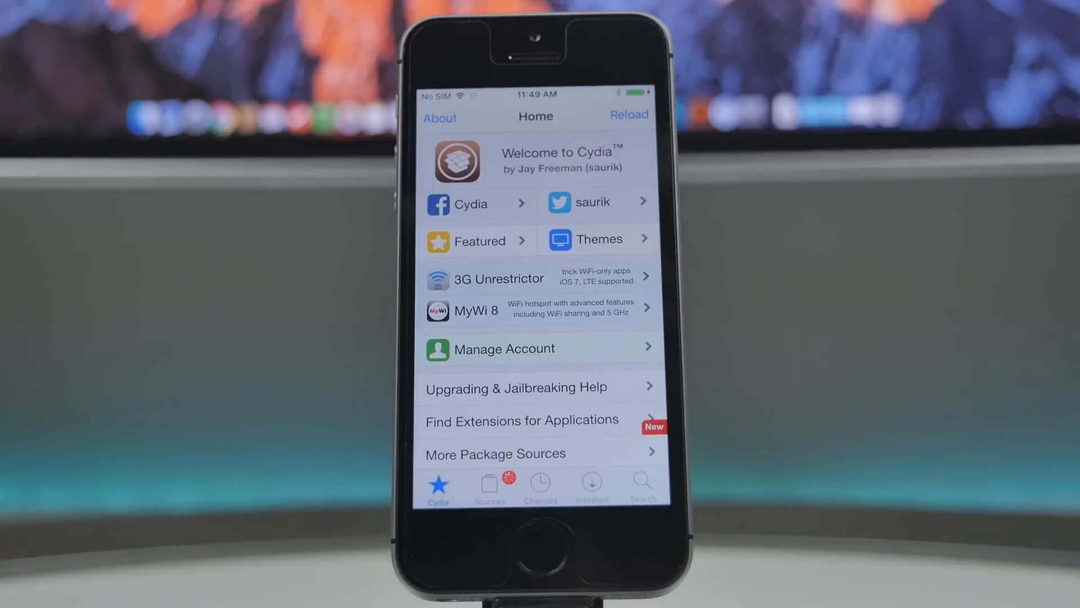
pyautogui.scroll(-3)
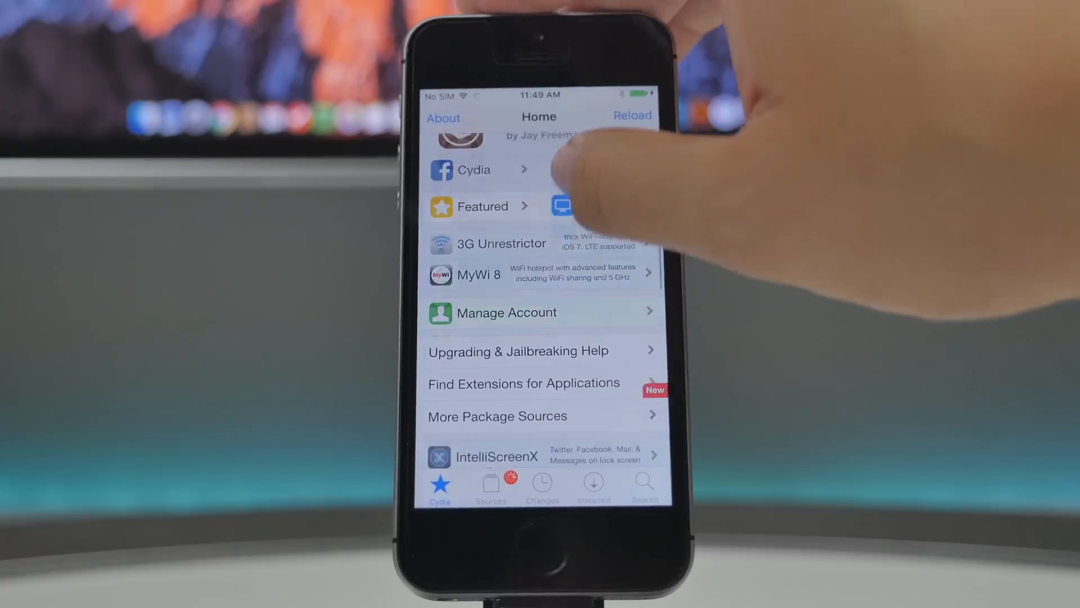
pyautogui.scroll(-3)
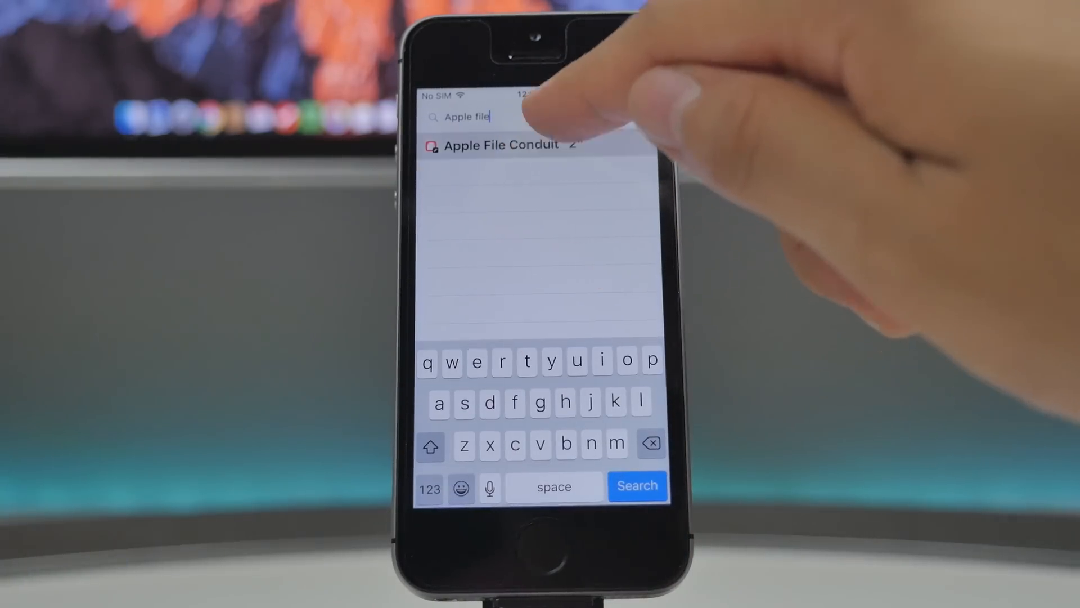
# Install Apple File Conduit "2" and confirm its Cydia Substrate dependencies
pyautogui.click(500, 145)
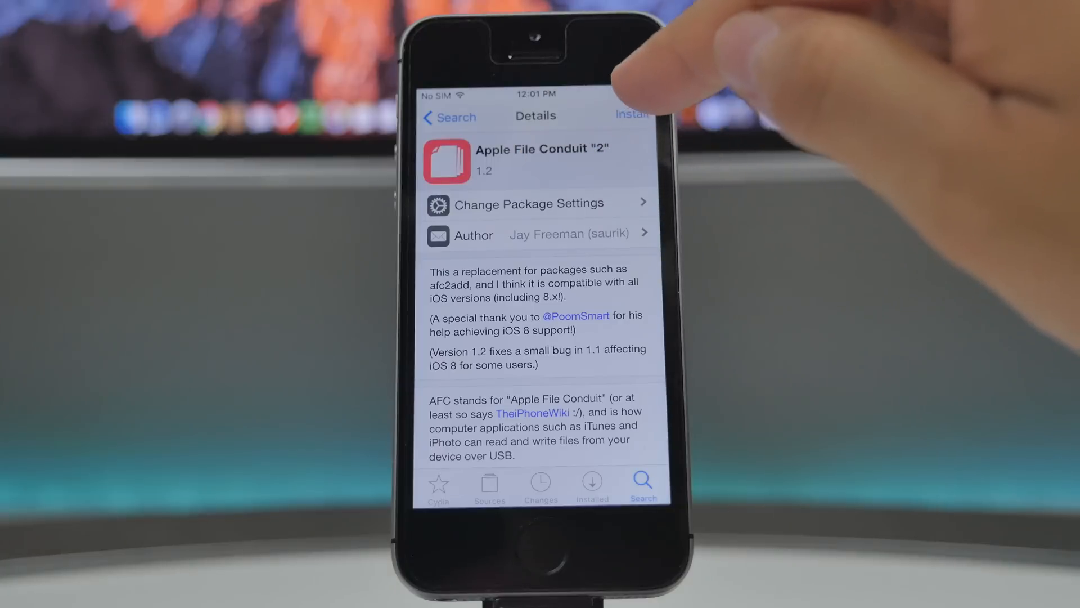
pyautogui.click(630, 114)
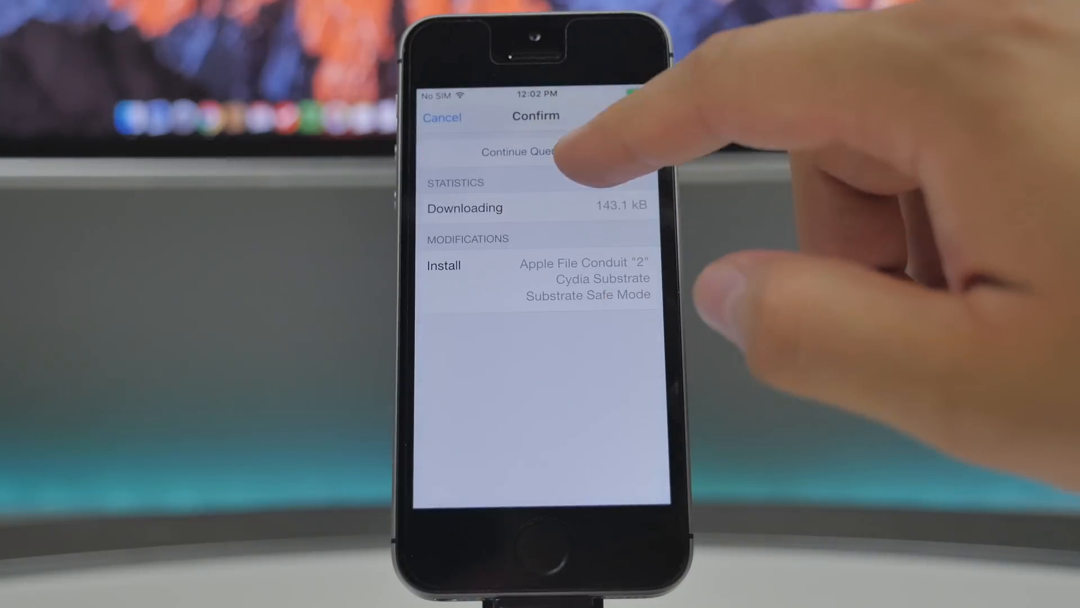
pyautogui.click(524, 151)
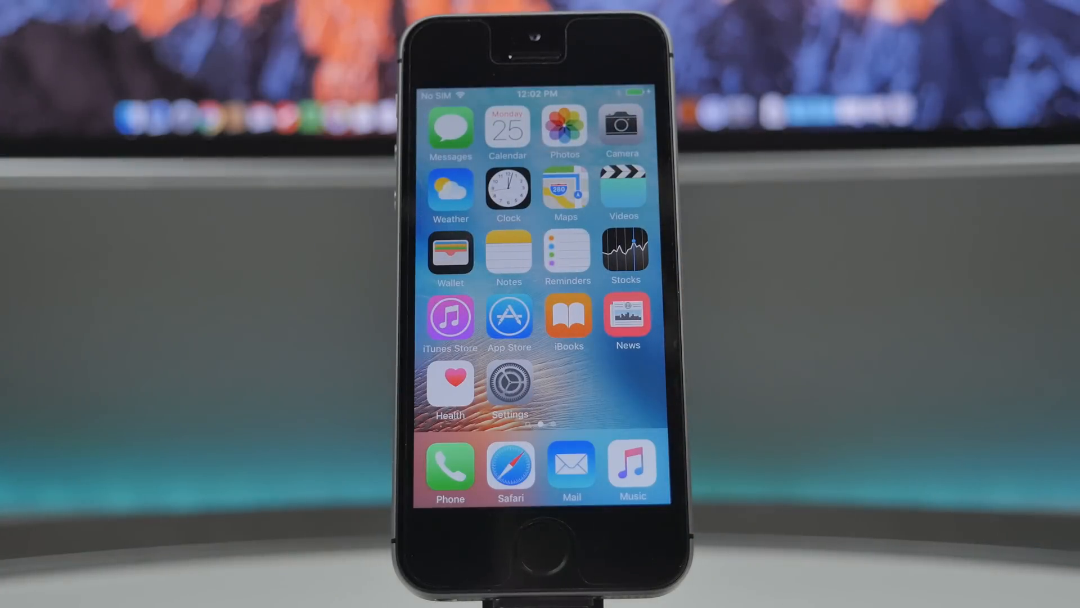
# Check Cydia is present, then power the iPhone off and back on
pyautogui.hscroll(3)
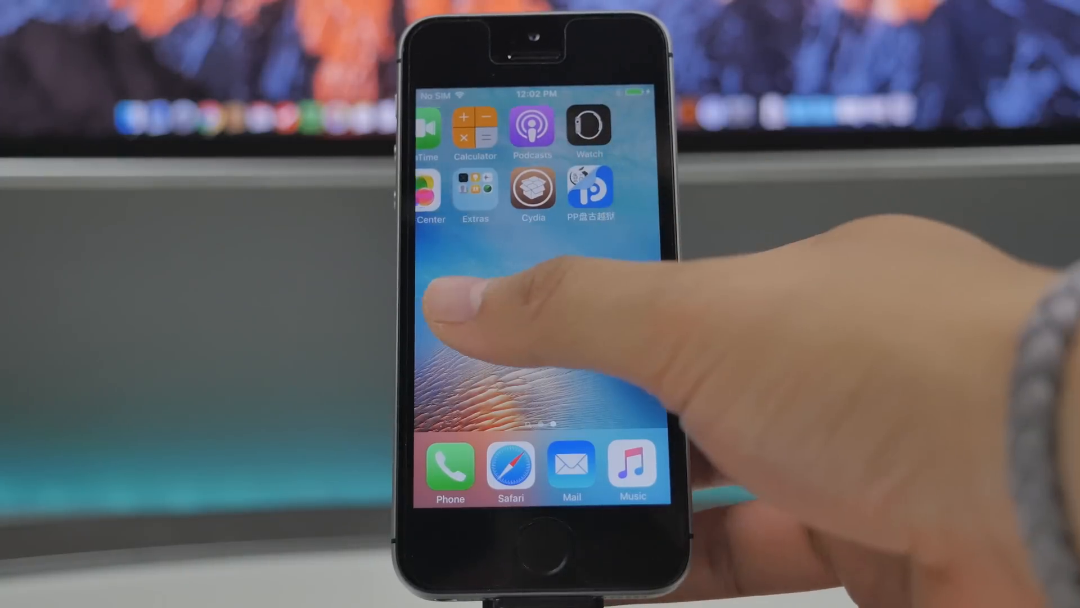
pyautogui.click(533, 192)
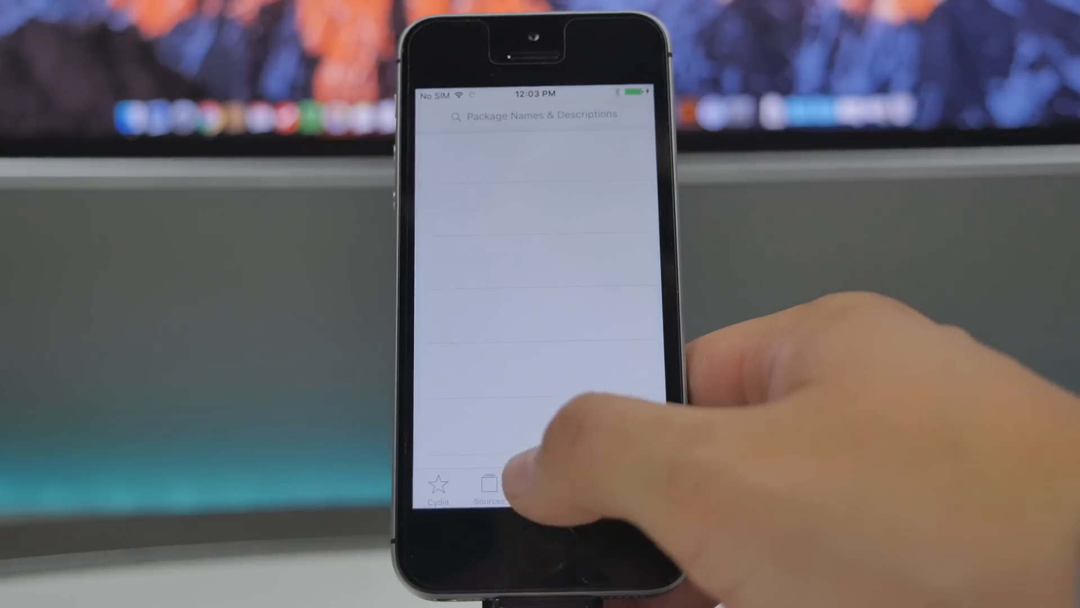
pyautogui.click(438, 482)
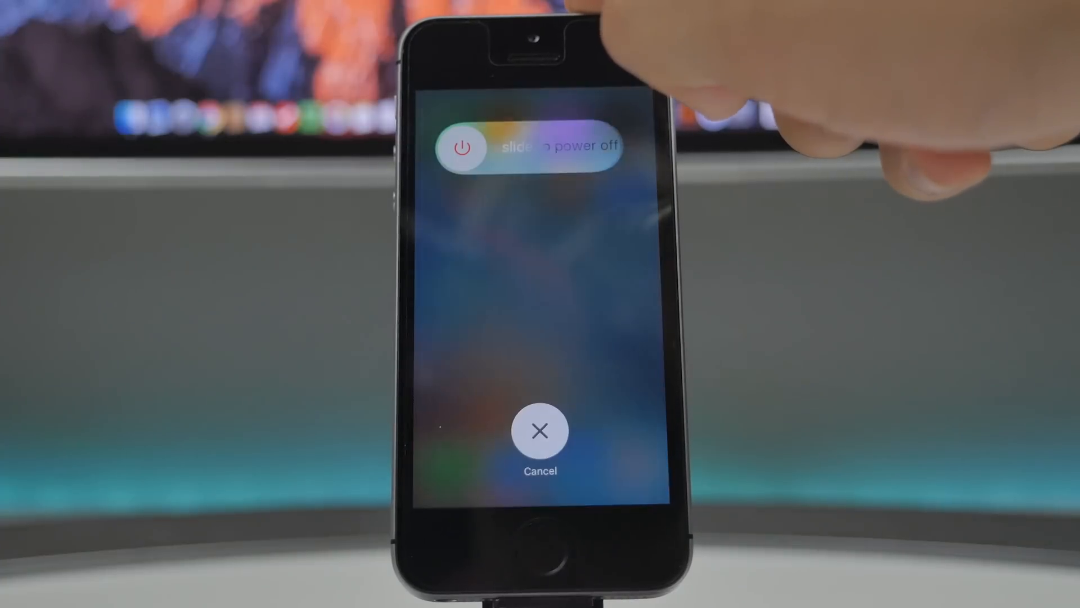
pyautogui.click(539, 430)
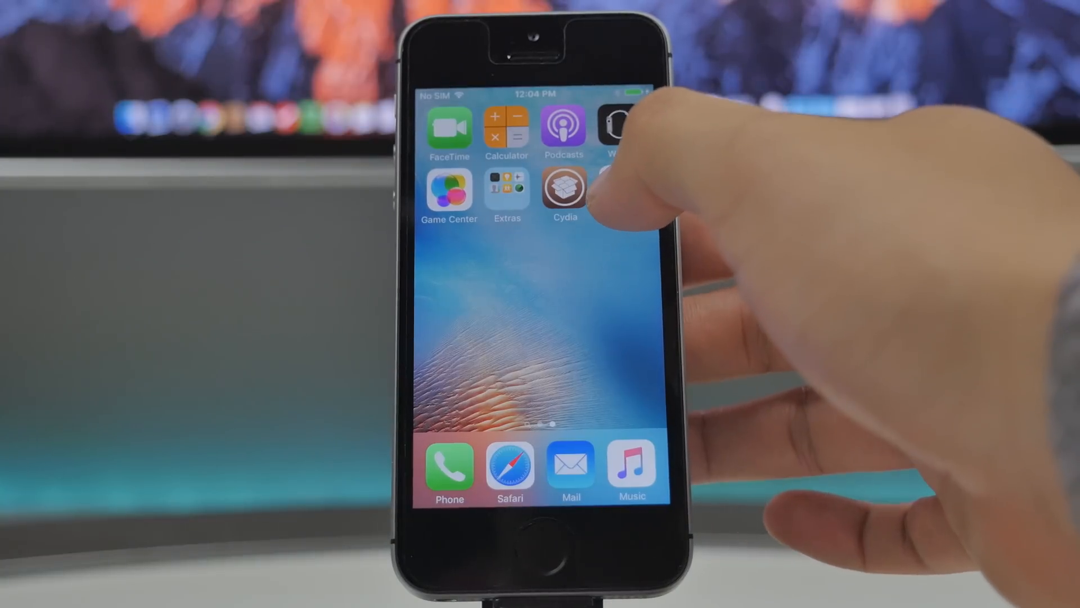
# Reopen PP Pangu, allow notifications, and tap 重新激活 to re-activate the jailbreak
pyautogui.click(564, 189)
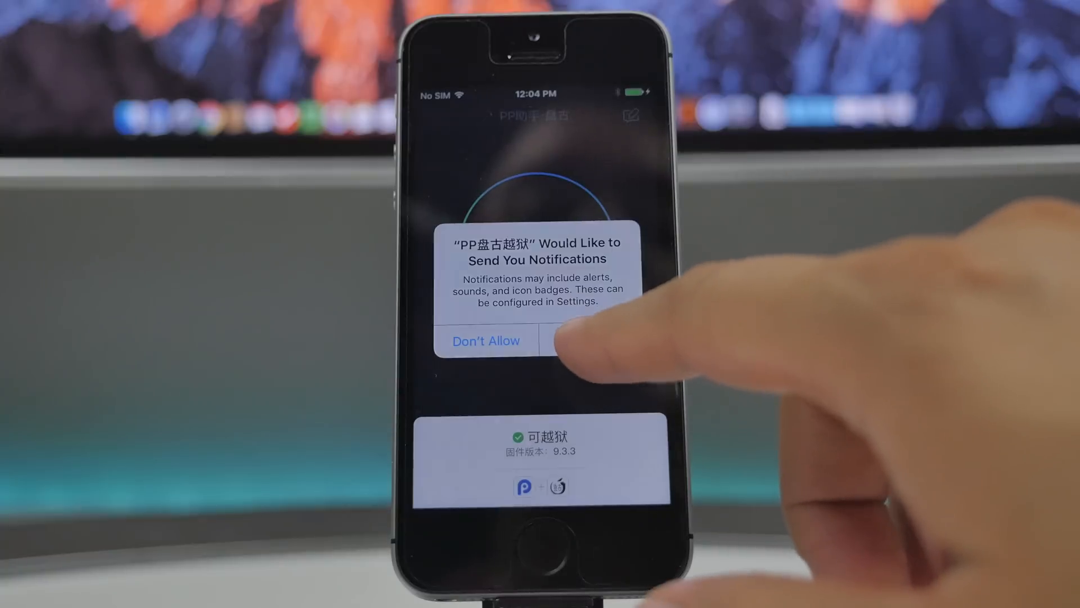
pyautogui.click(584, 341)
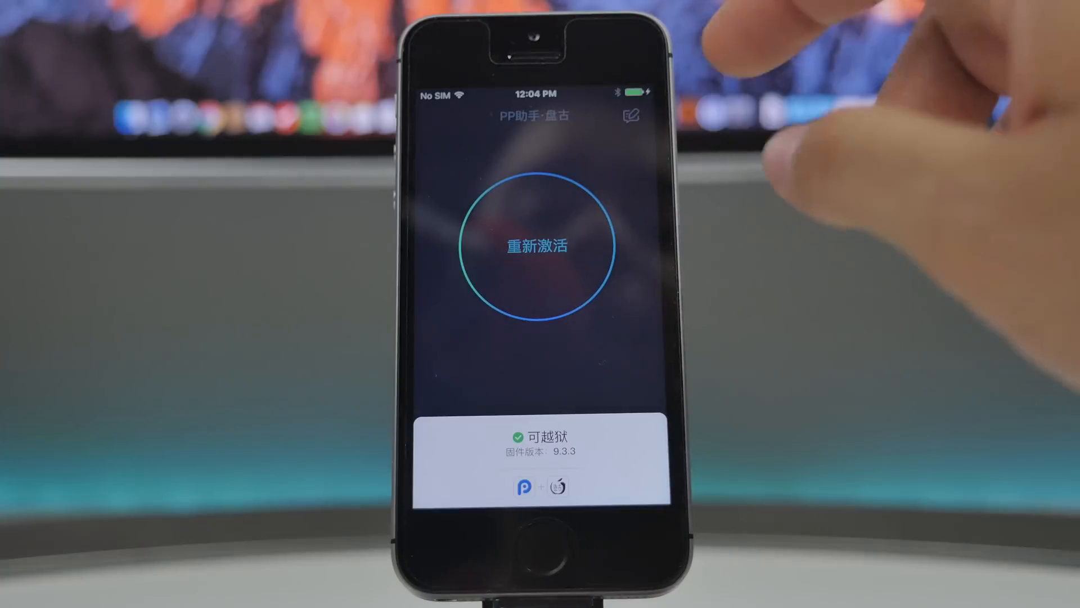
pyautogui.click(543, 246)
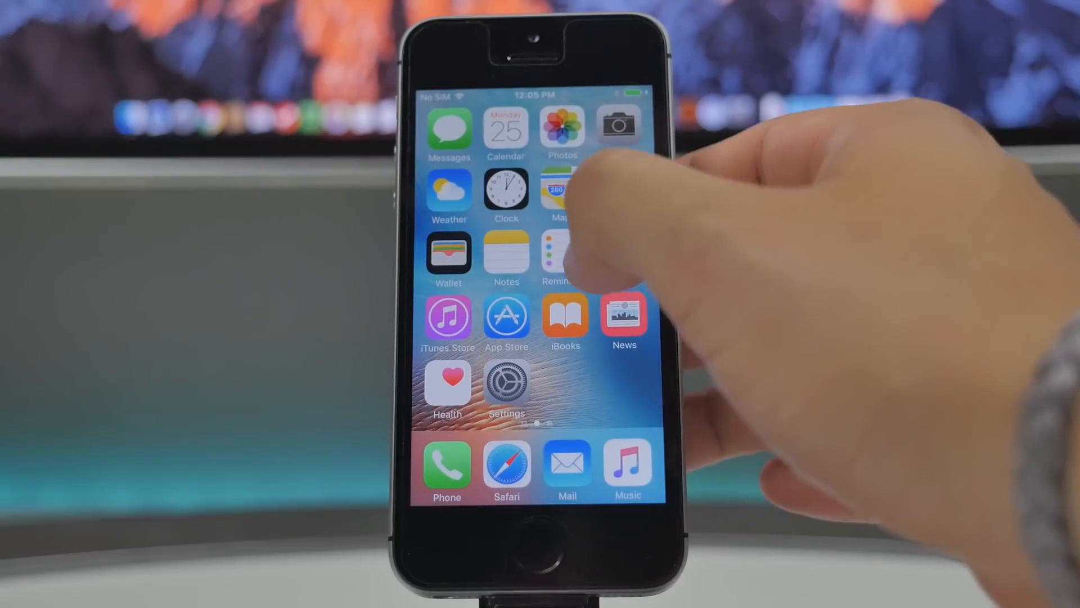
pyautogui.hscroll(-3)
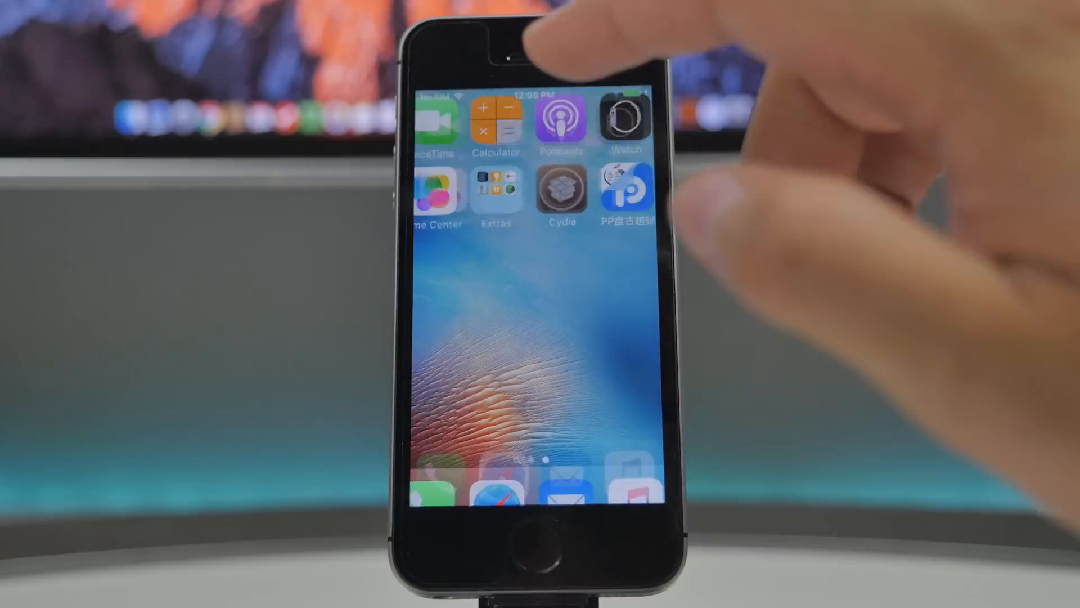